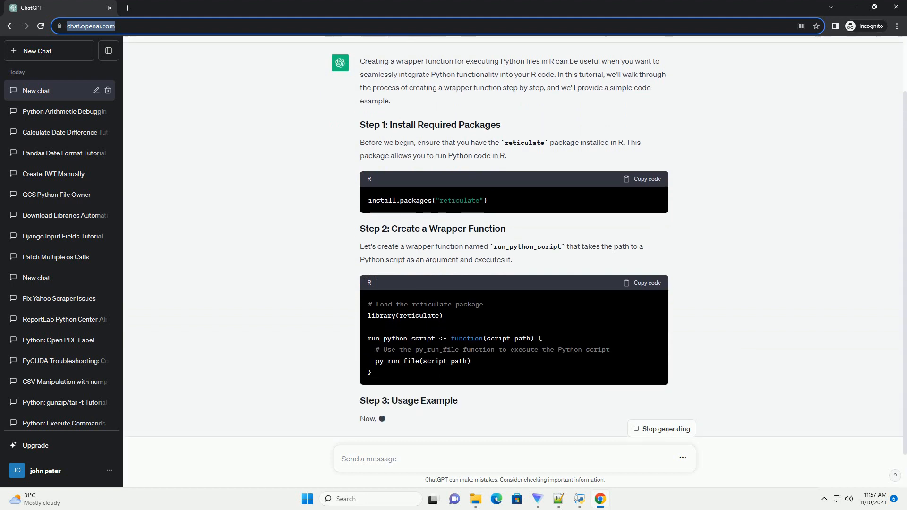
pyautogui.scroll(-3)
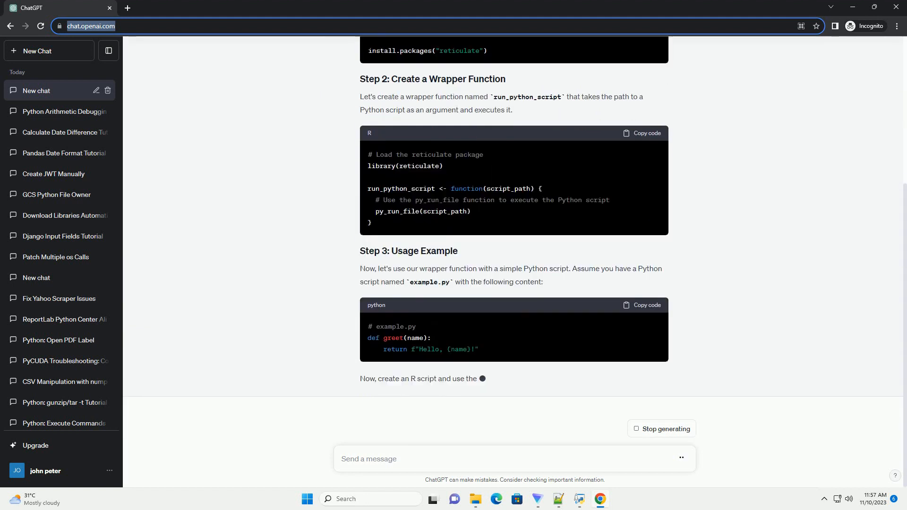
pyautogui.scroll(-3)
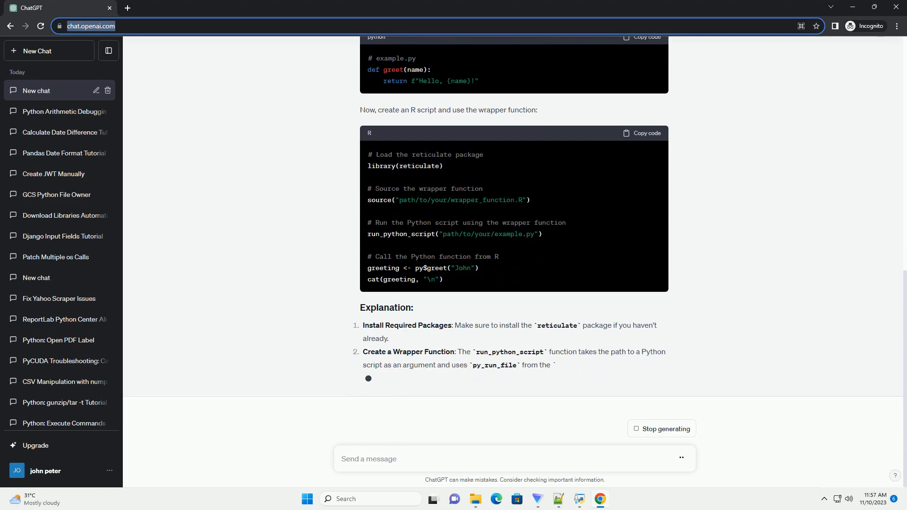
pyautogui.scroll(-3)
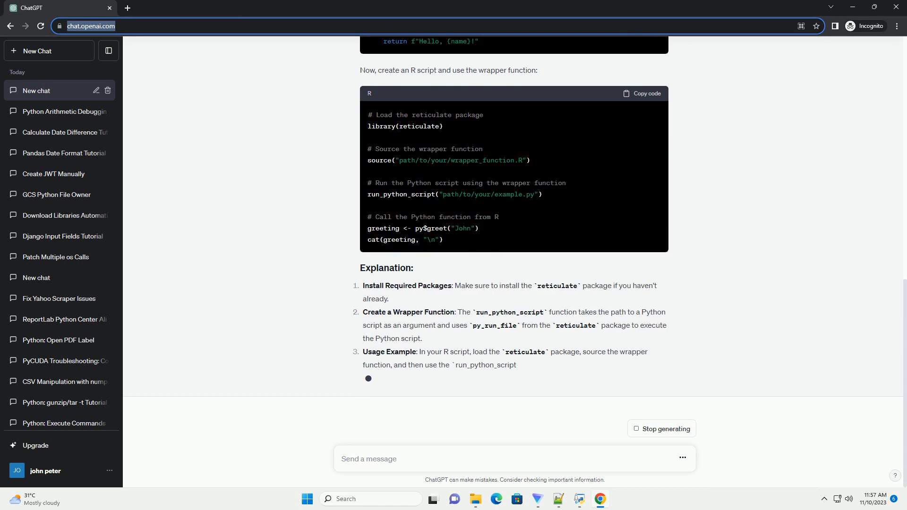